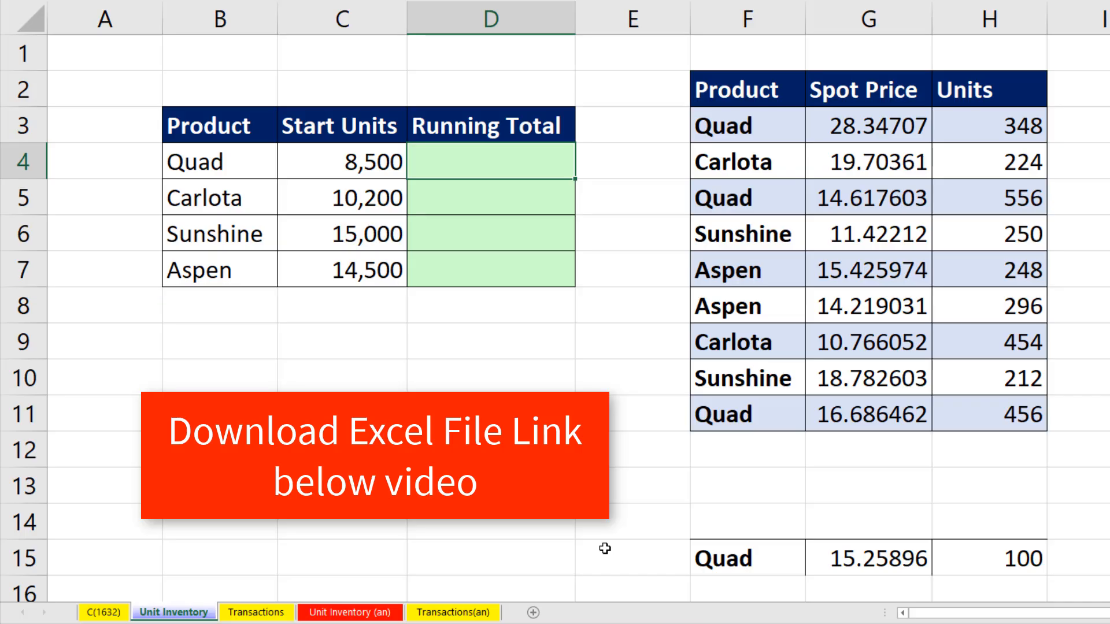
Step: Convert the product, spot price and units range into a table with headers named UnitsTable
click(341, 161)
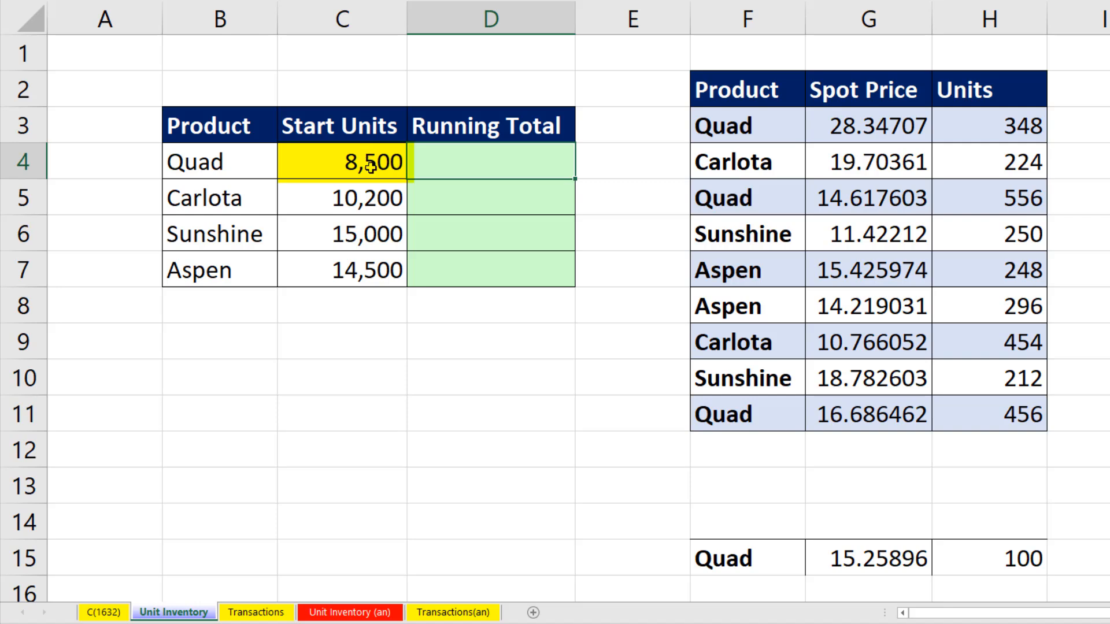
mouse_move(535, 199)
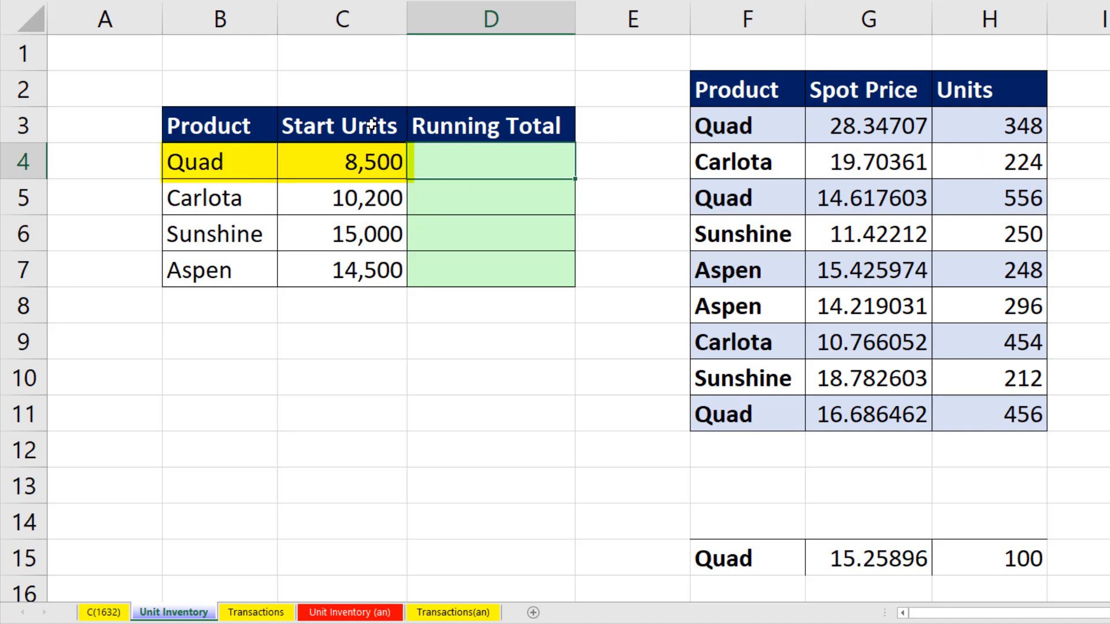
mouse_move(293, 160)
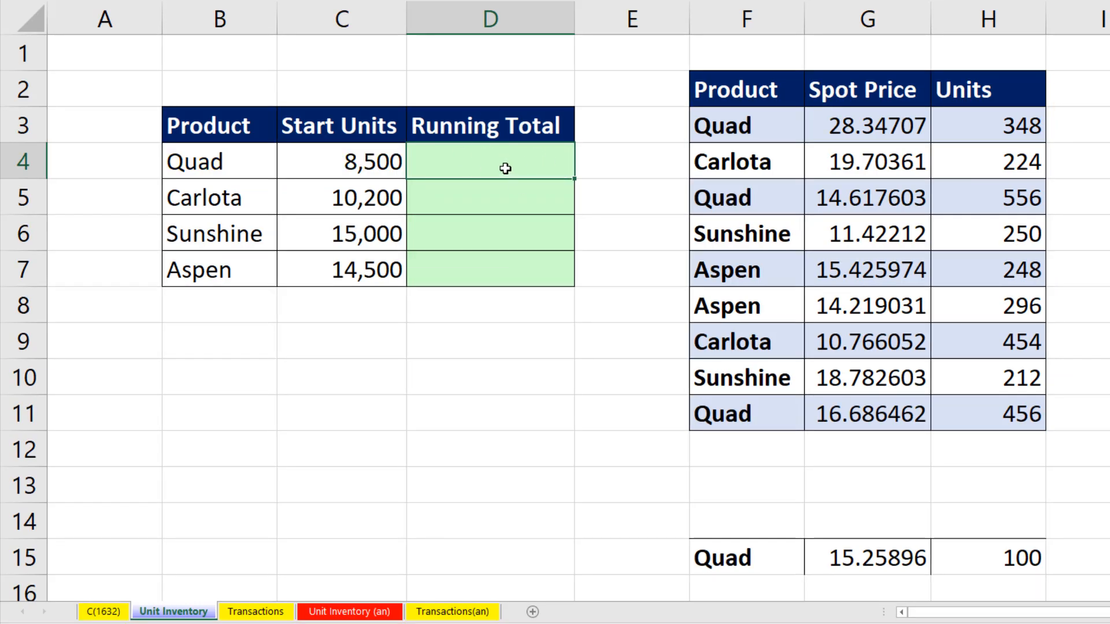
mouse_move(615, 118)
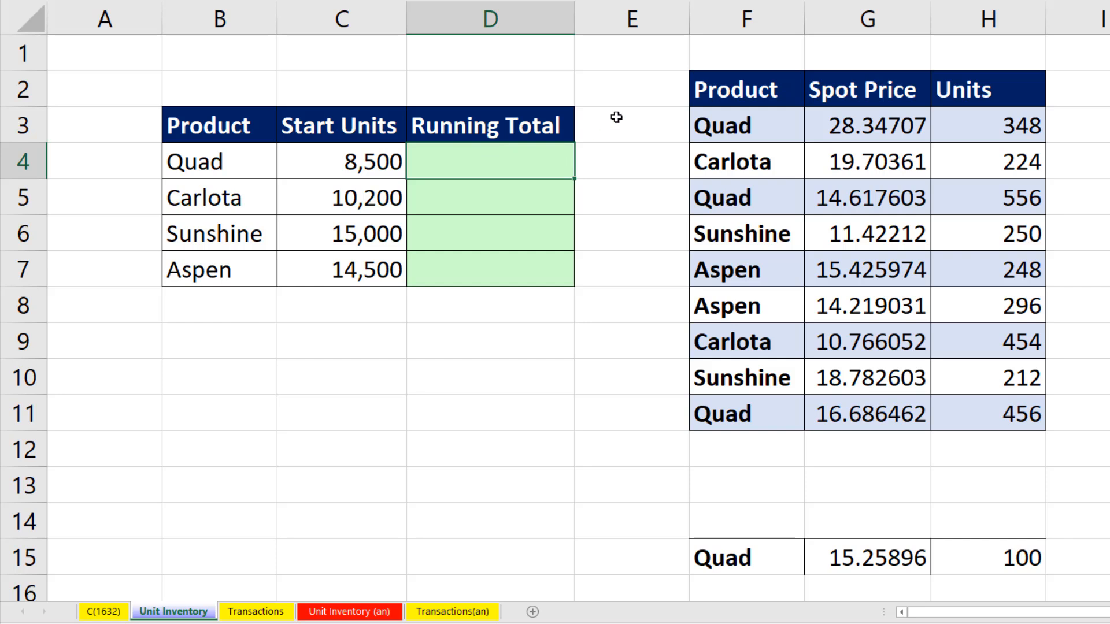
mouse_move(979, 456)
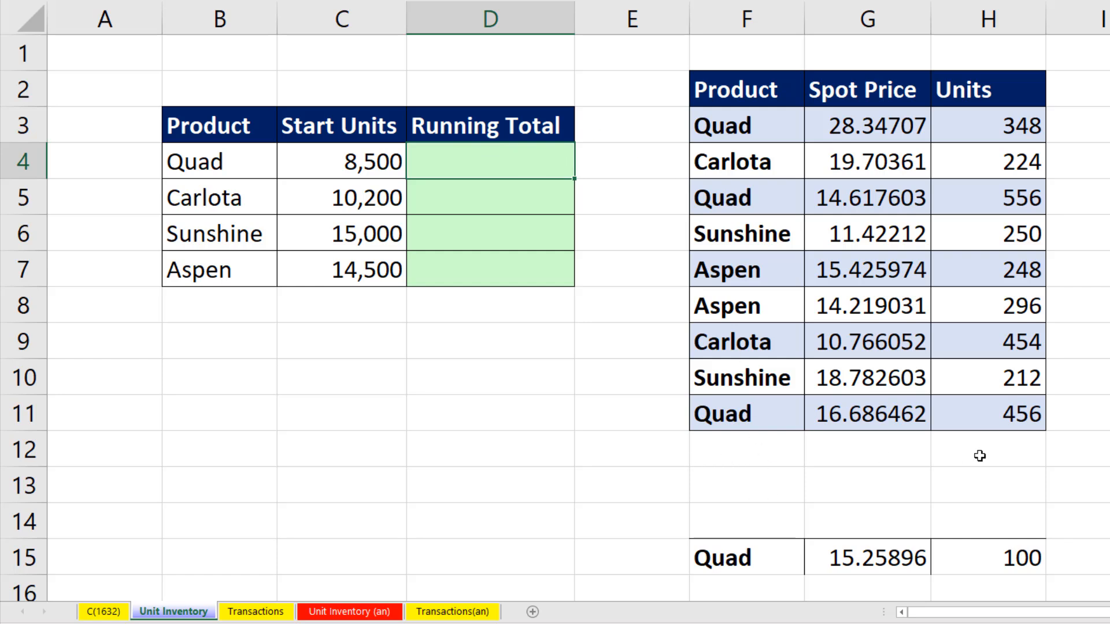
click(631, 162)
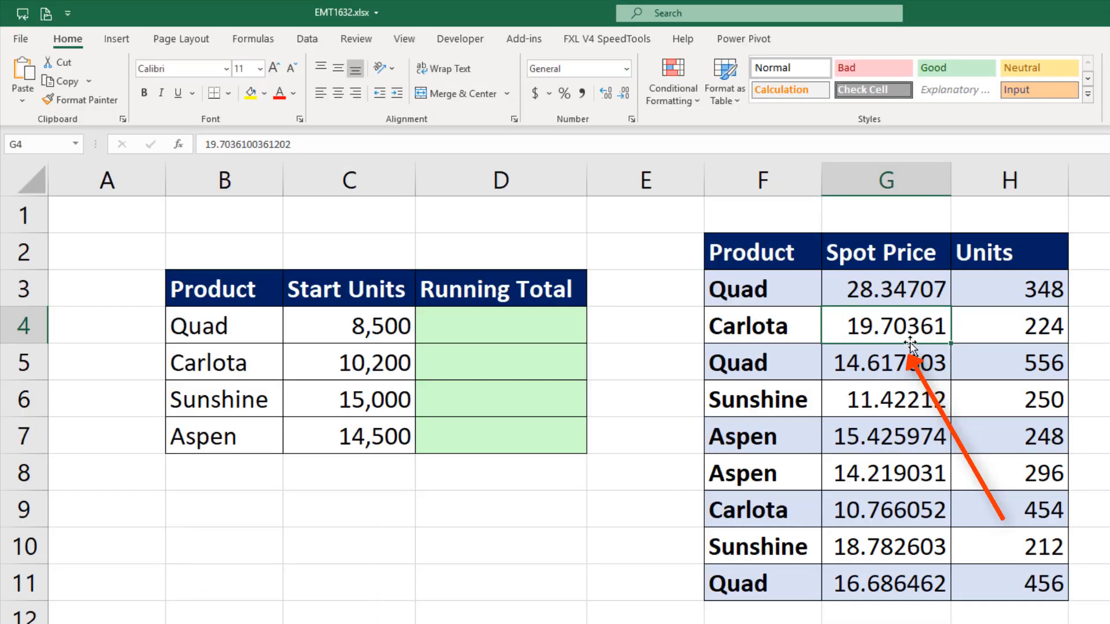
click(117, 39)
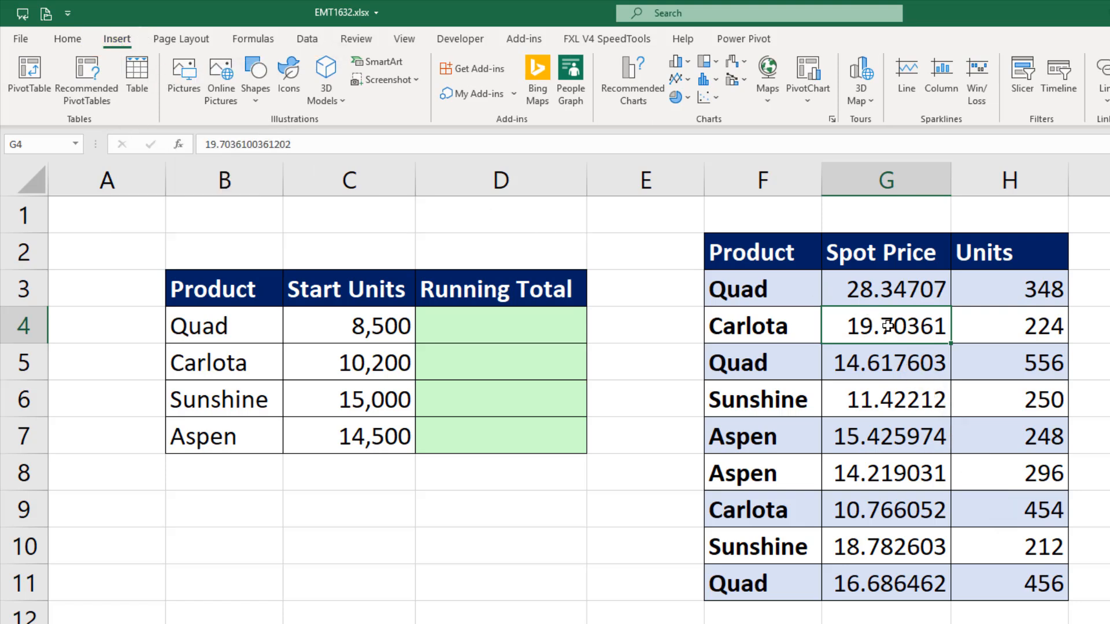
key(ctrl+t)
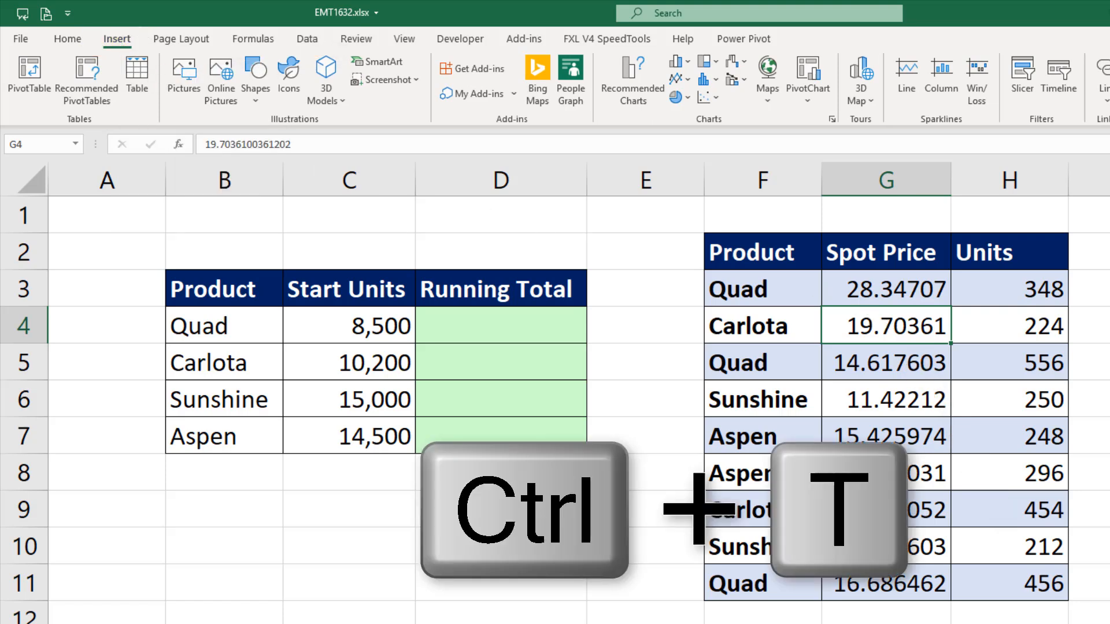
key(ctrl+t)
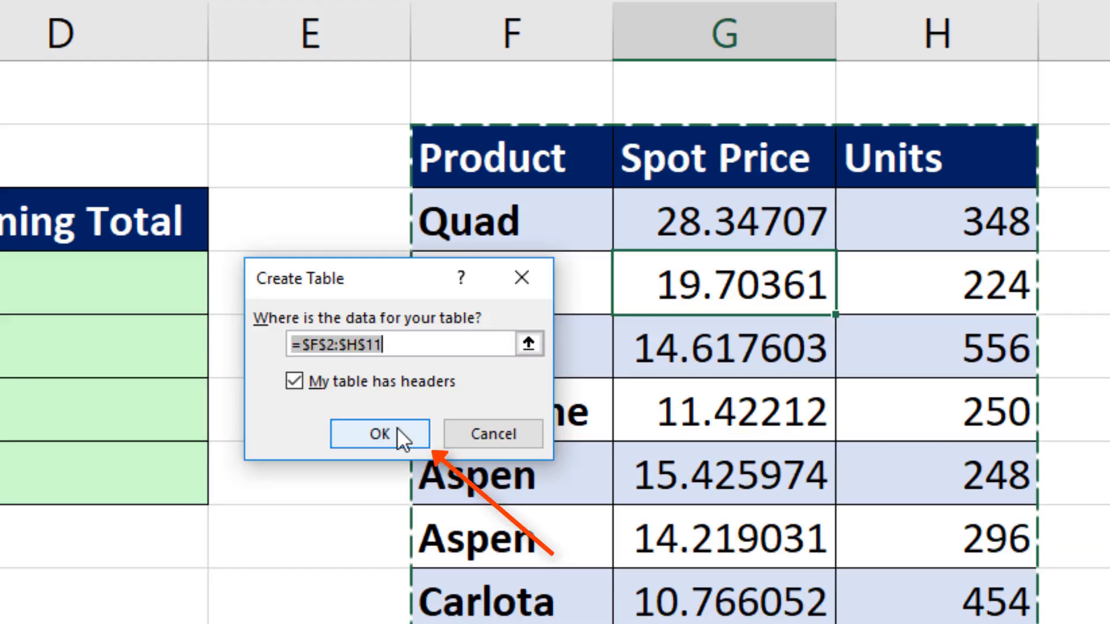
click(379, 434)
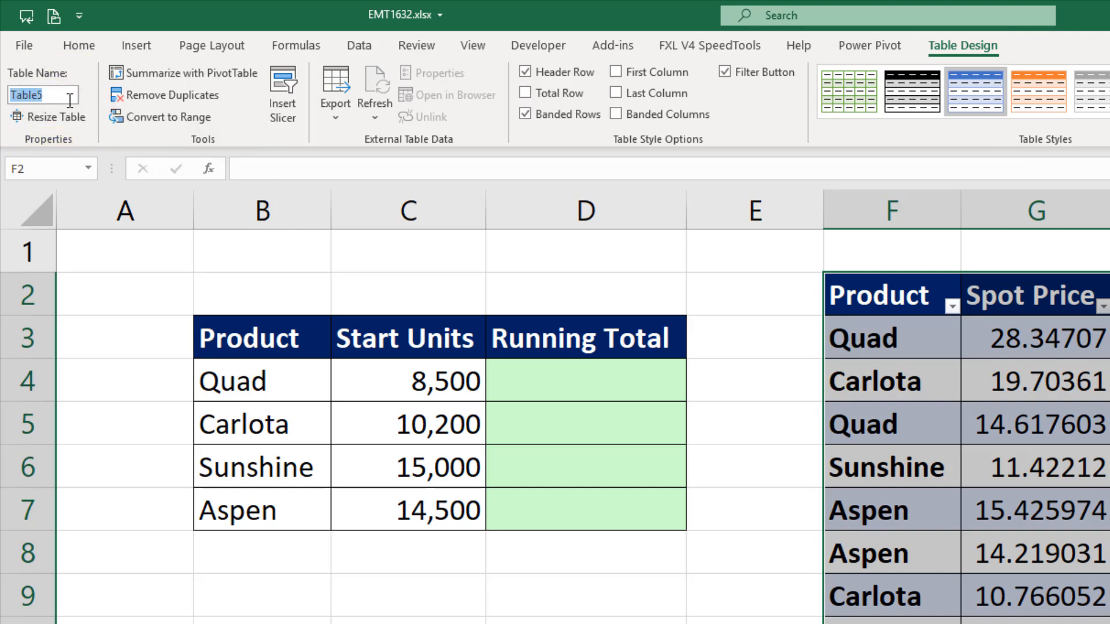
text(UnitsTable)
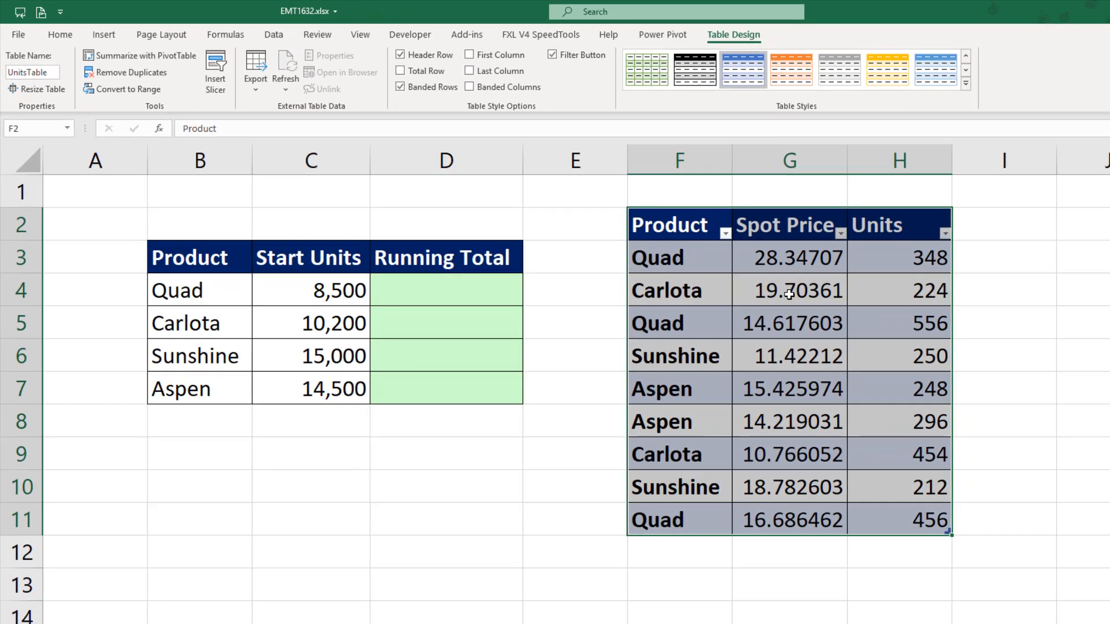
click(789, 290)
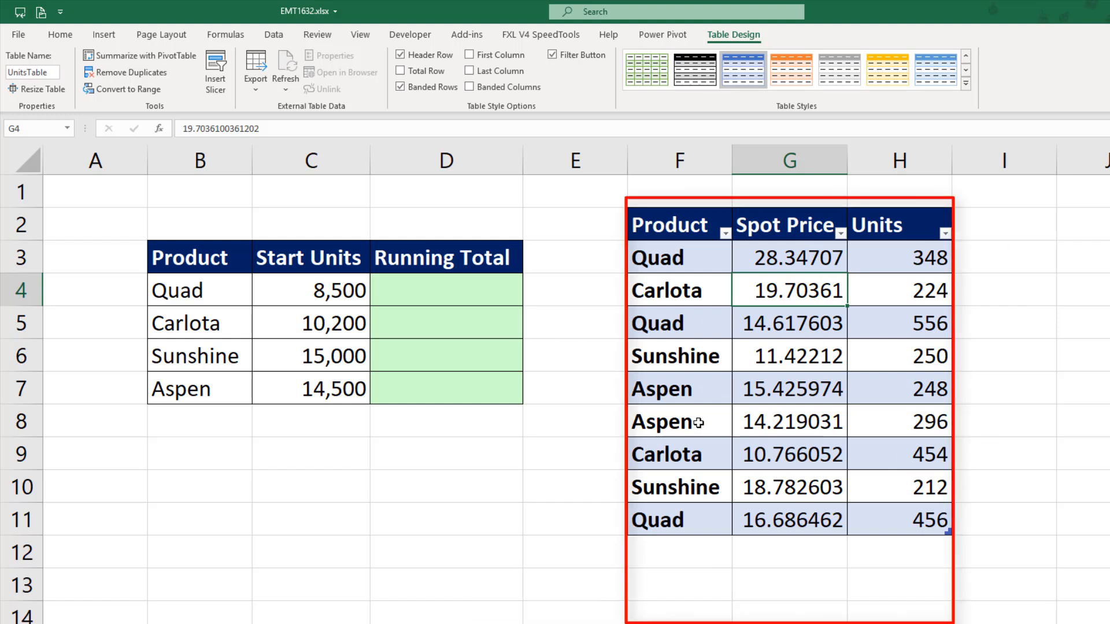
click(445, 291)
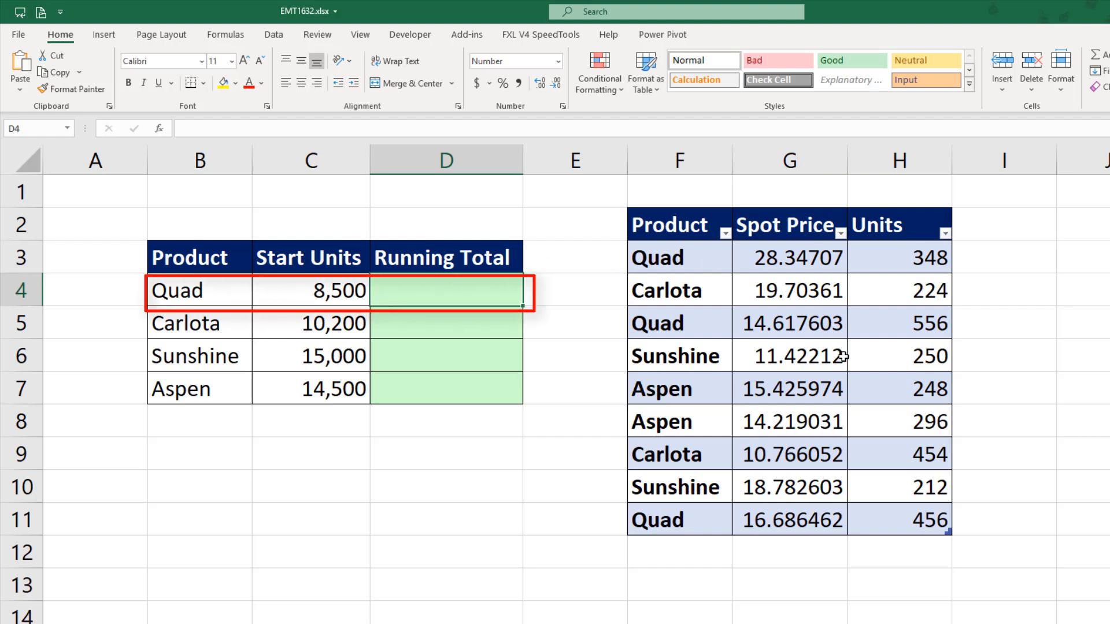
click(447, 322)
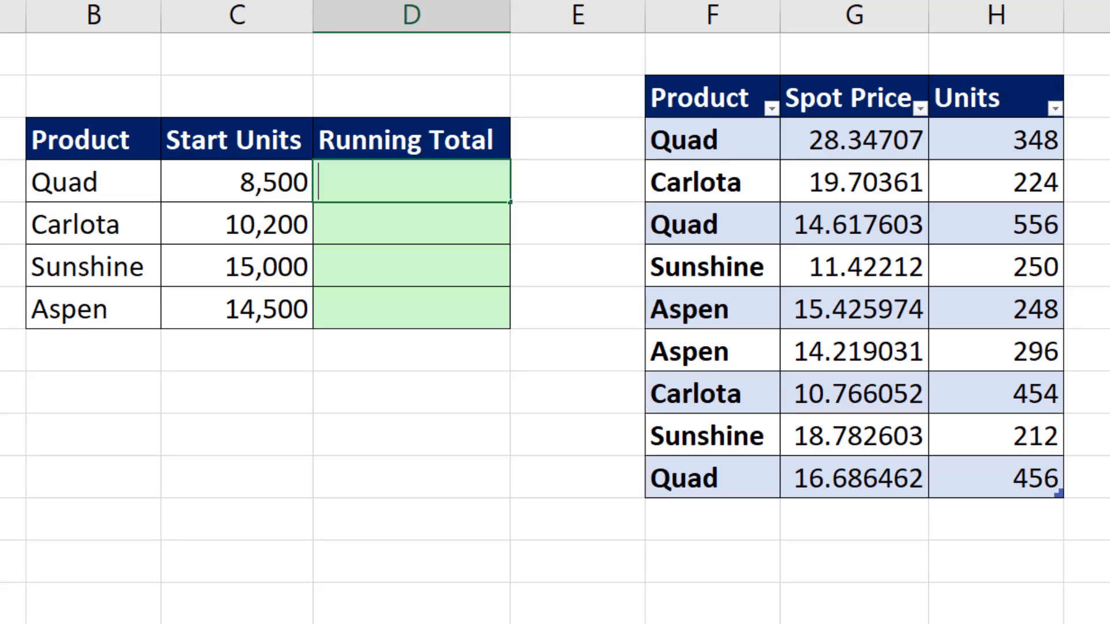
Step: Fill D4:D7 with =SUMIFS(UnitsTable[Units],UnitsTable[Product],B4), showing 1,360, 678, 462 and 544
text(=sumifs)
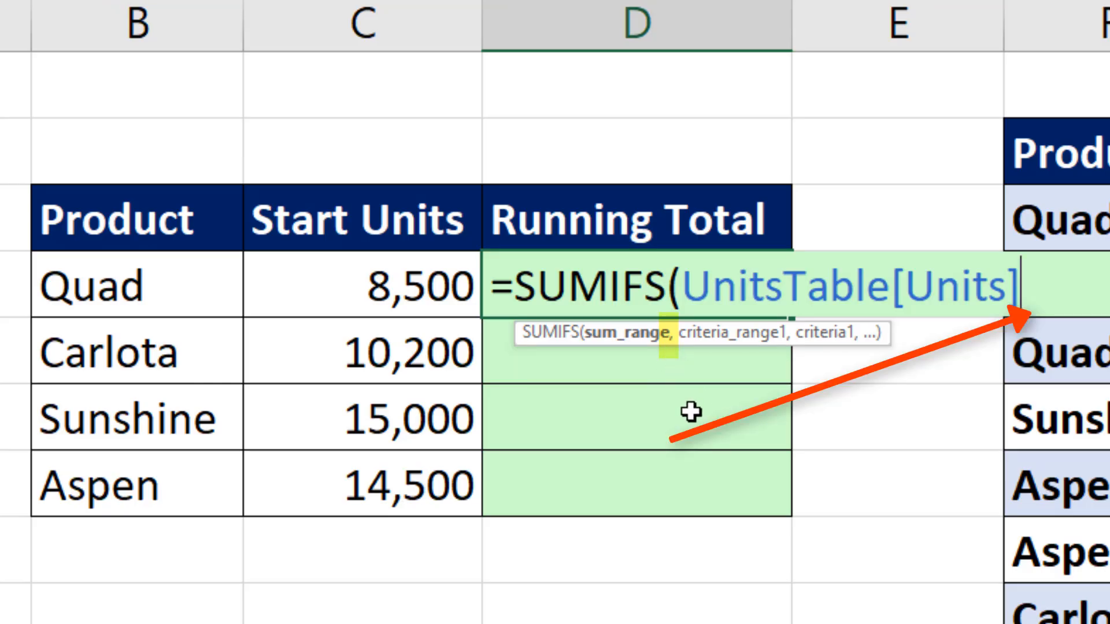
text(,UnitsTable[Product)
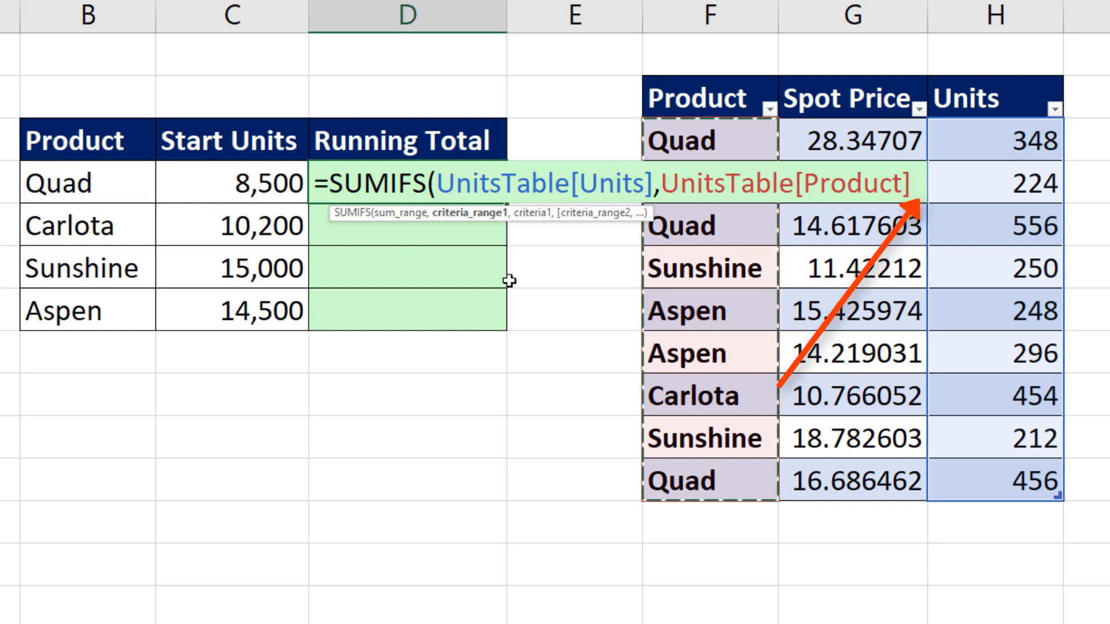
text(,)
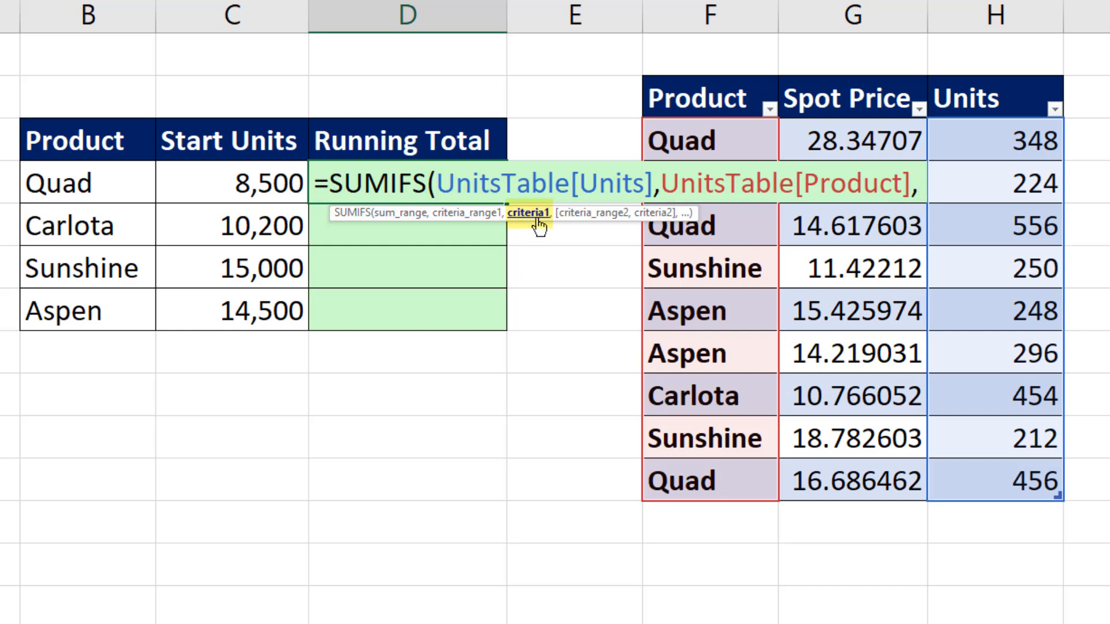
click(87, 183)
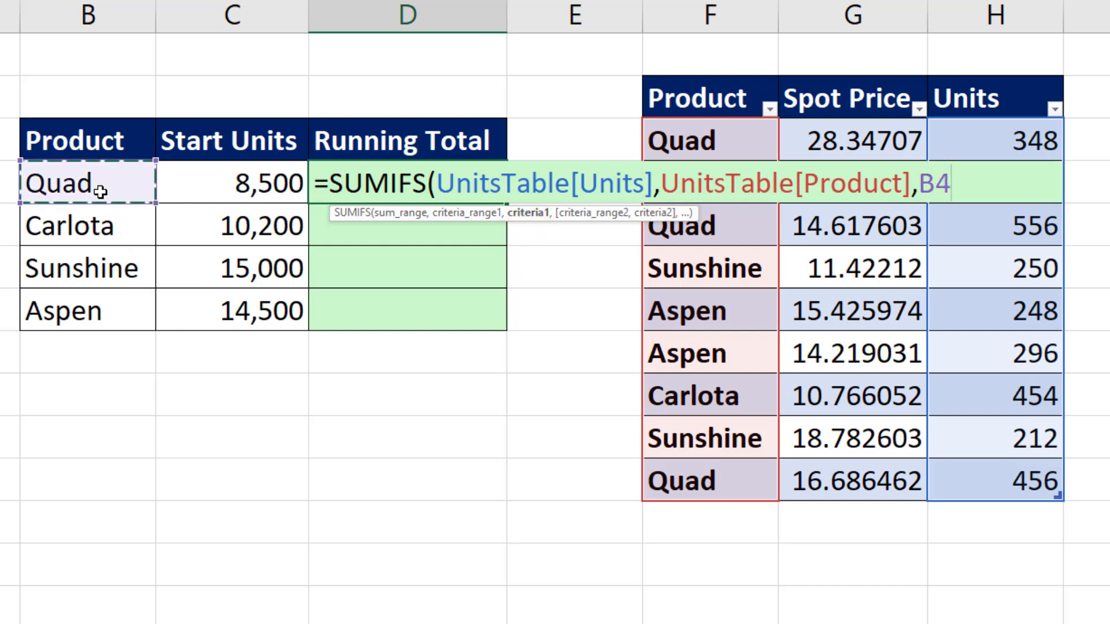
mouse_move(113, 209)
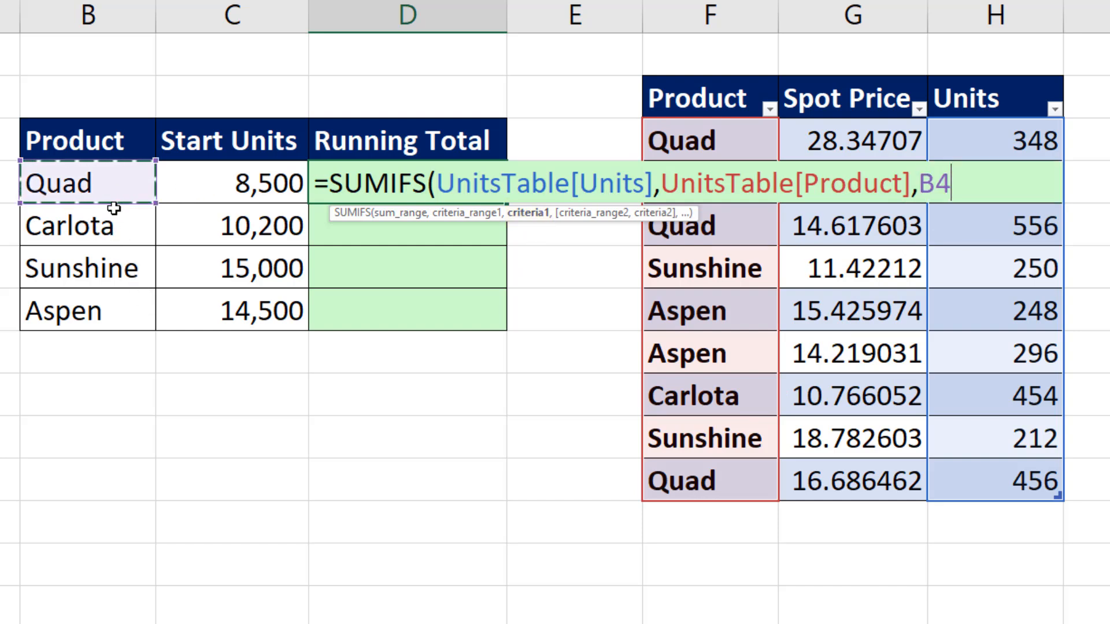
text())
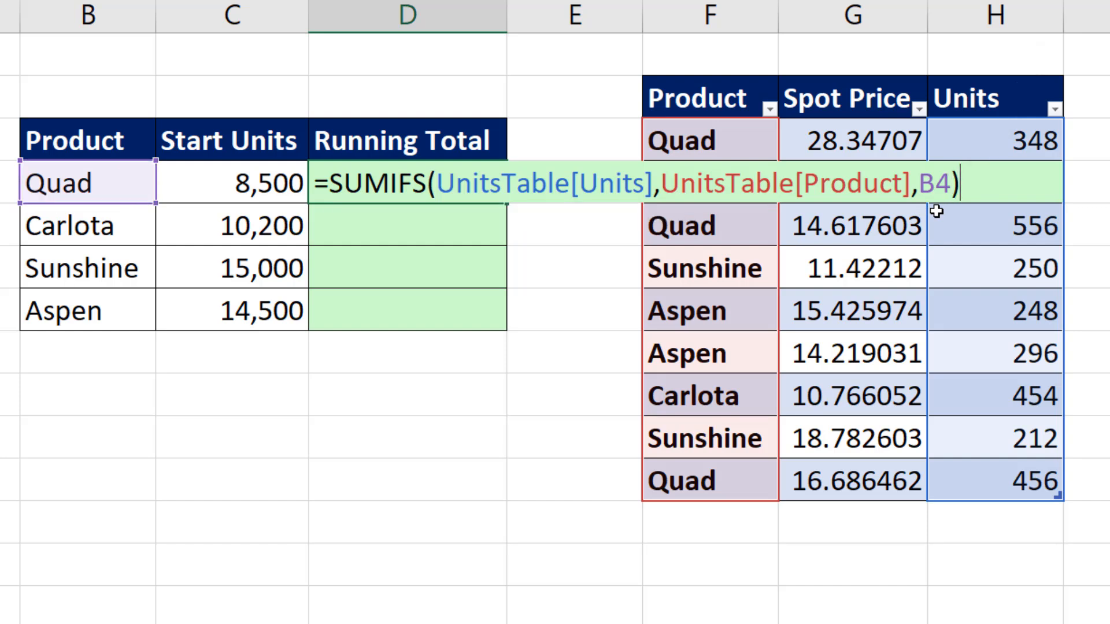
key(Ctrl+Enter)
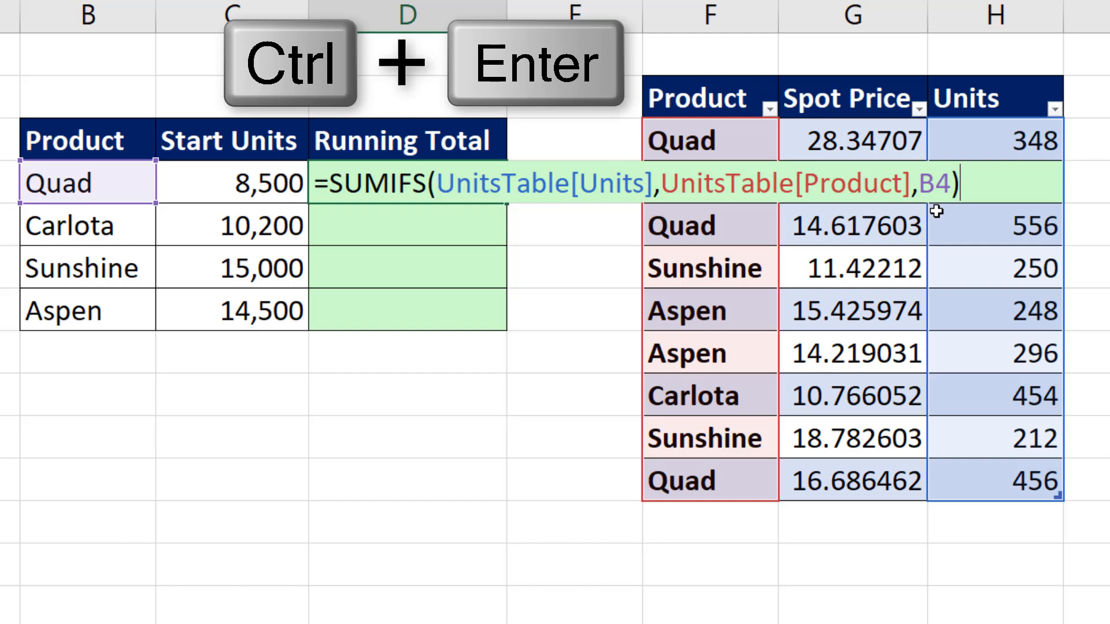
key(ctrl+enter)
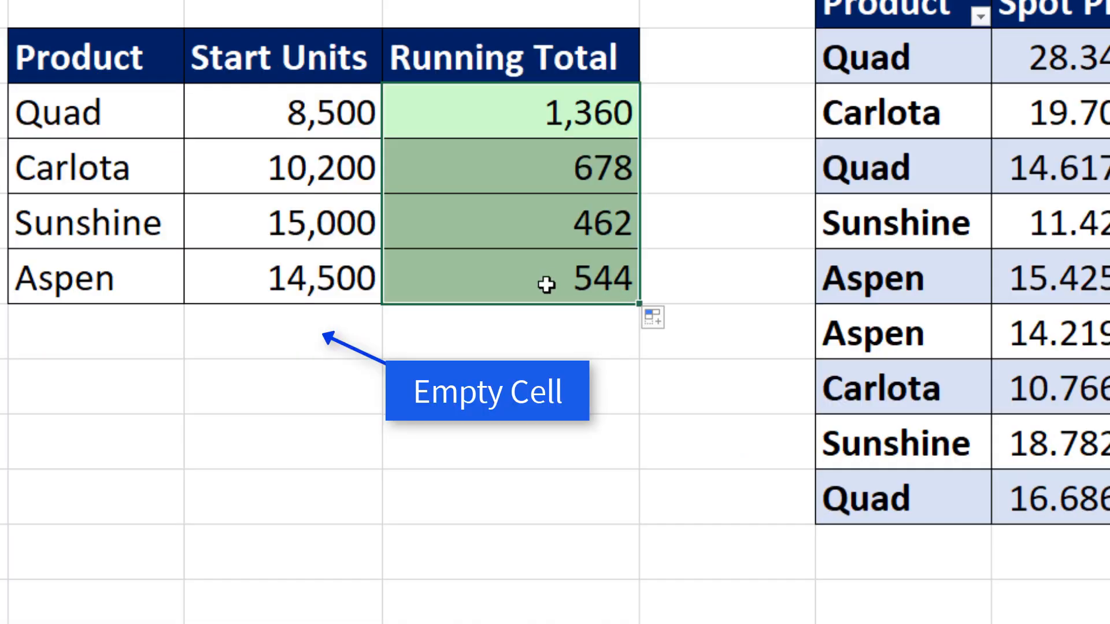
mouse_move(302, 336)
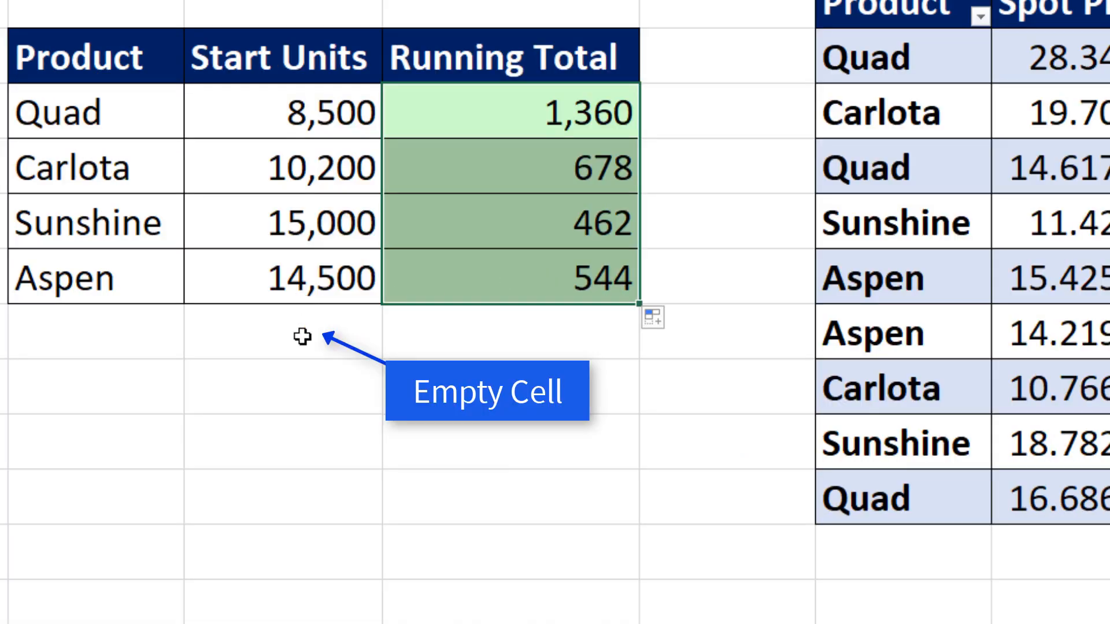
key(f2)
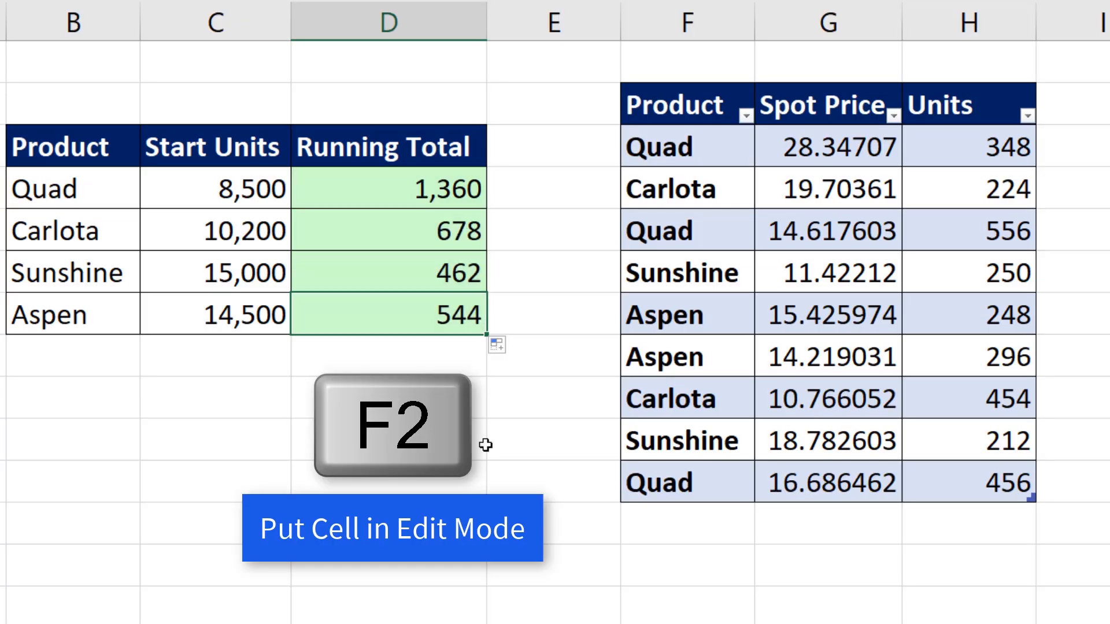
key(F2)
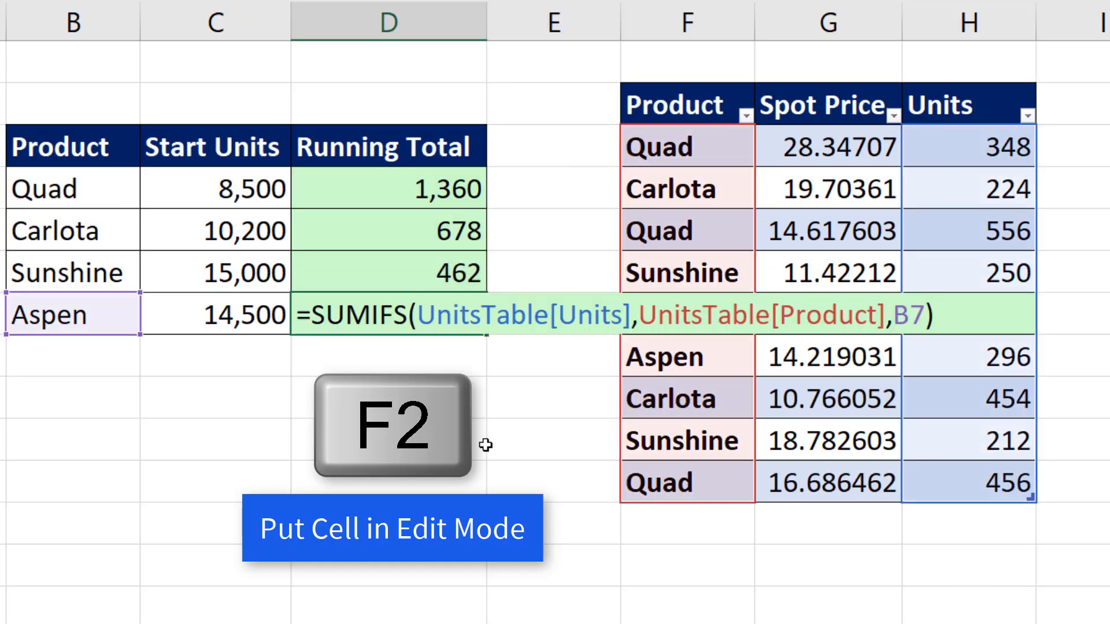
key(f2)
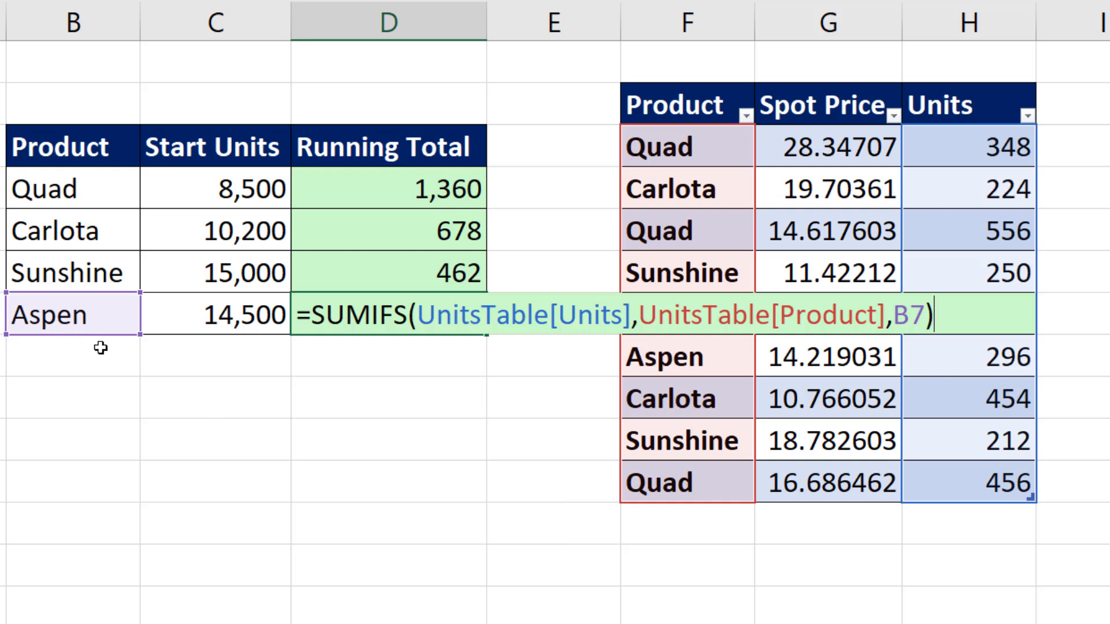
mouse_move(1005, 507)
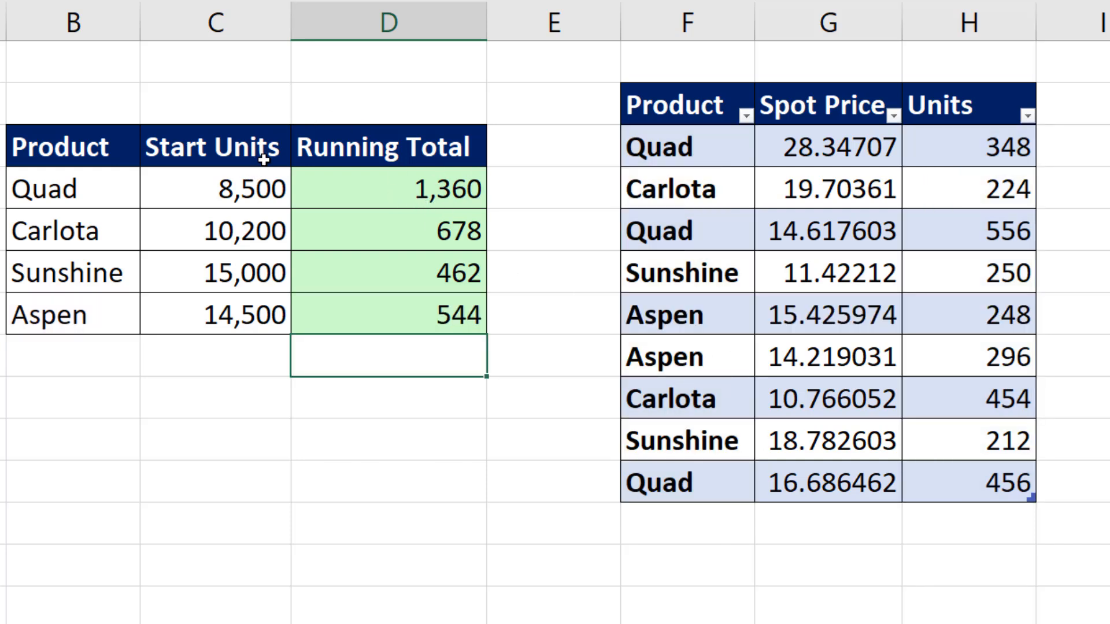
click(409, 187)
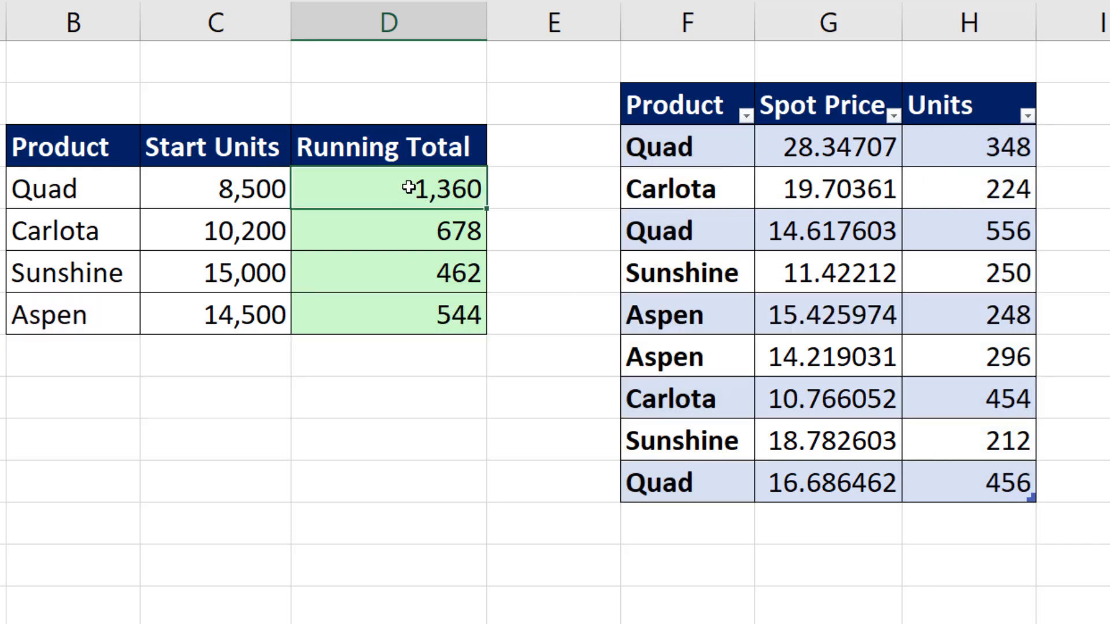
Step: Edit the Running Total formulas to C4-SUMIFS(...), giving 7,140, 9,522, 14,538 and 13,956
key(F2)
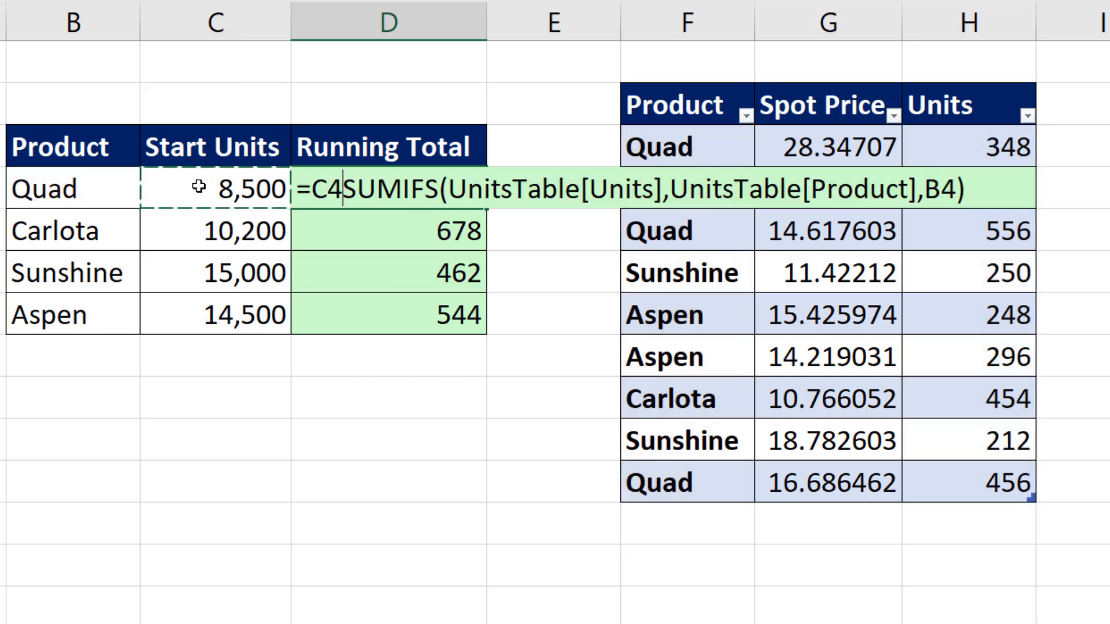
text(-)
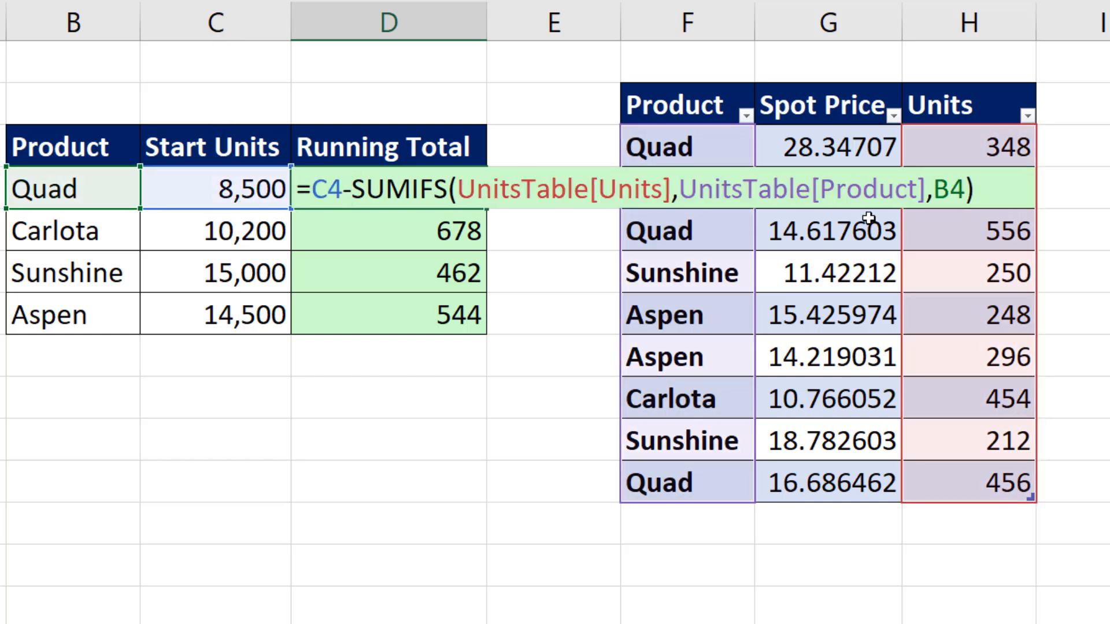
mouse_move(341, 246)
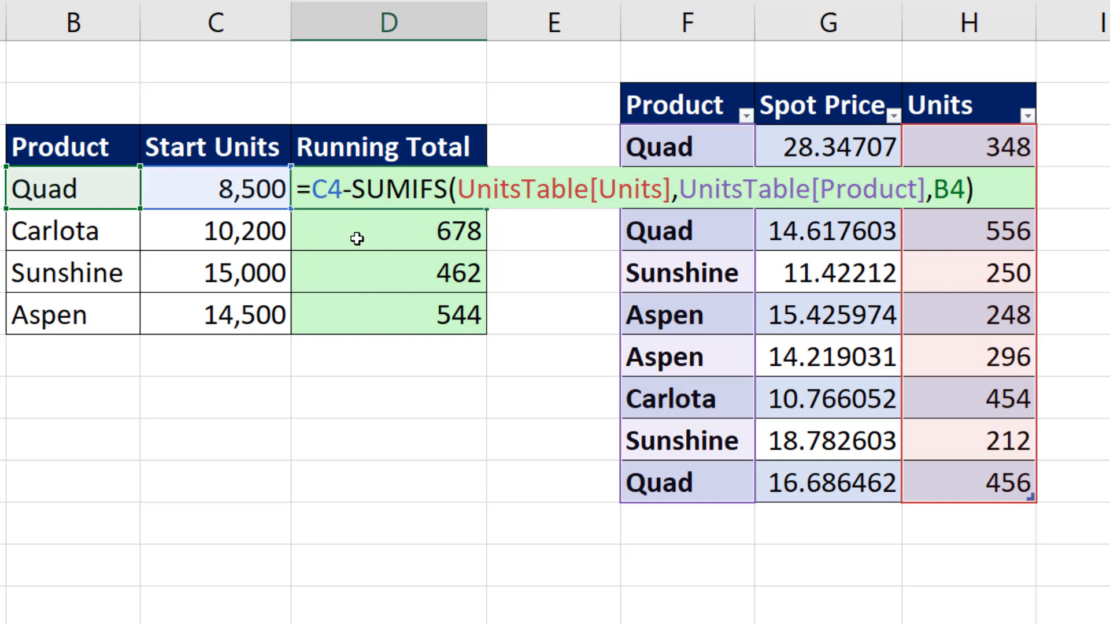
mouse_move(111, 270)
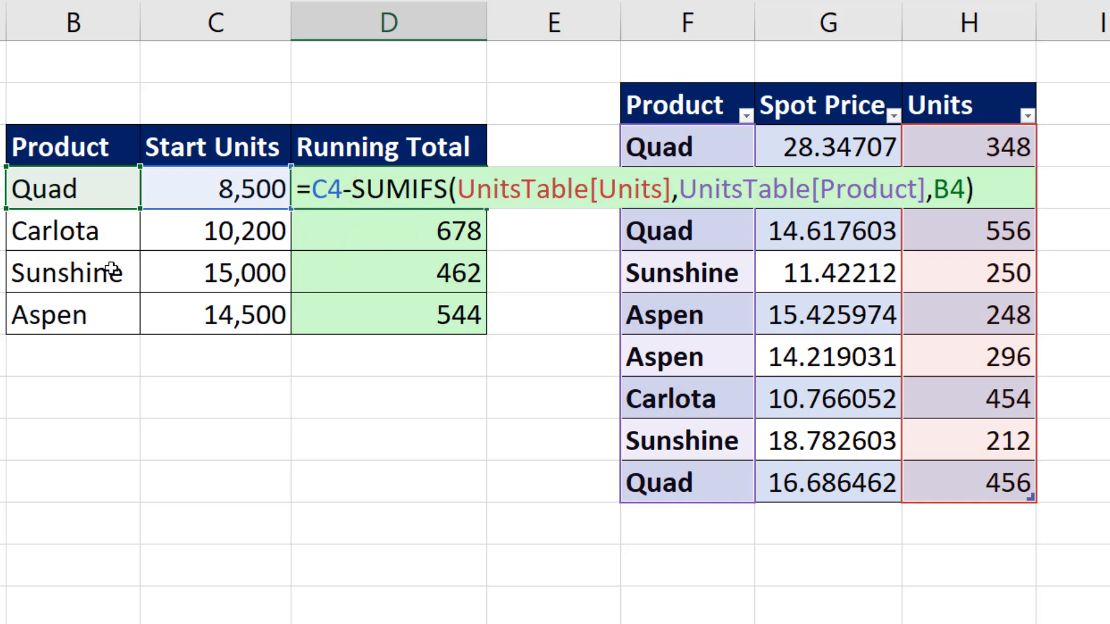
key(Ctrl+Enter)
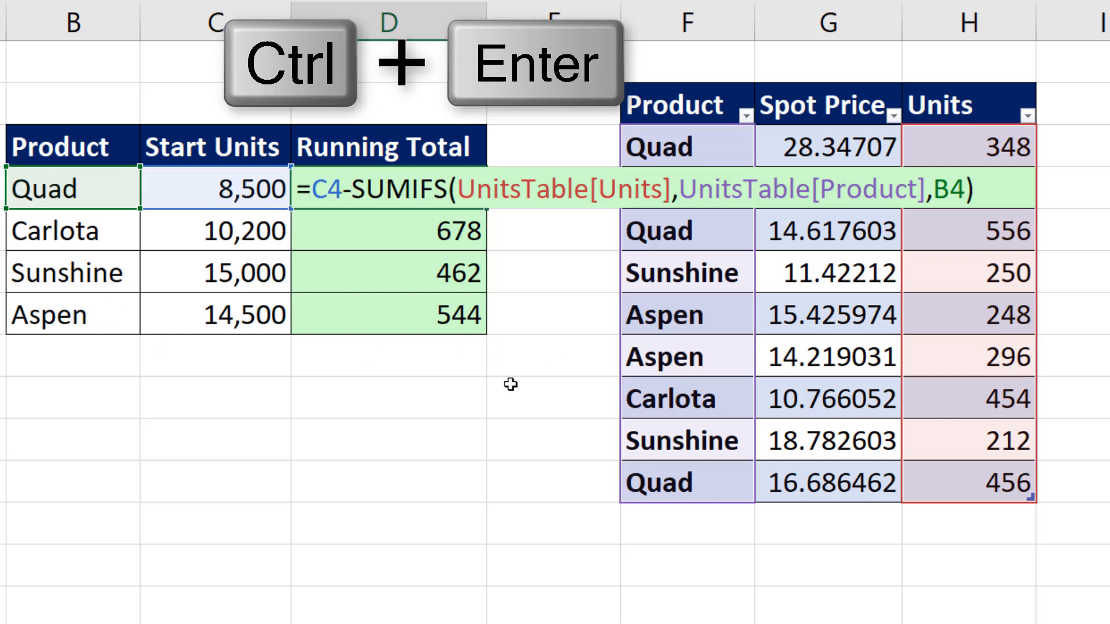
key(ctrl+enter)
text(Quad)
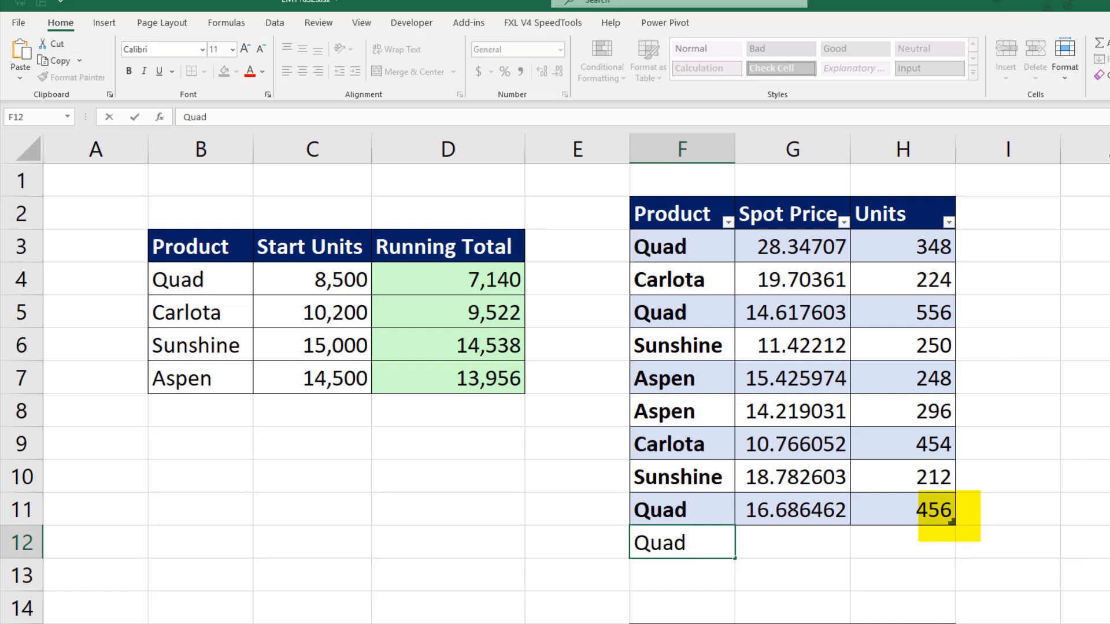
Step: Enter spot price 15.25896 and 100 units for the new Quad table row
click(791, 542)
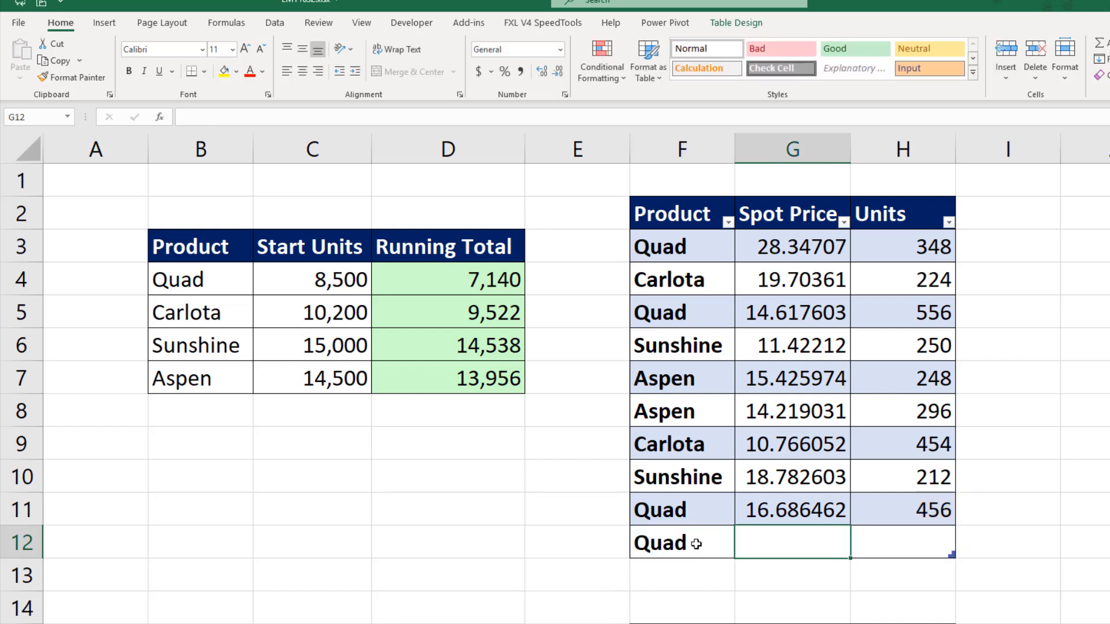
text(15.25896)
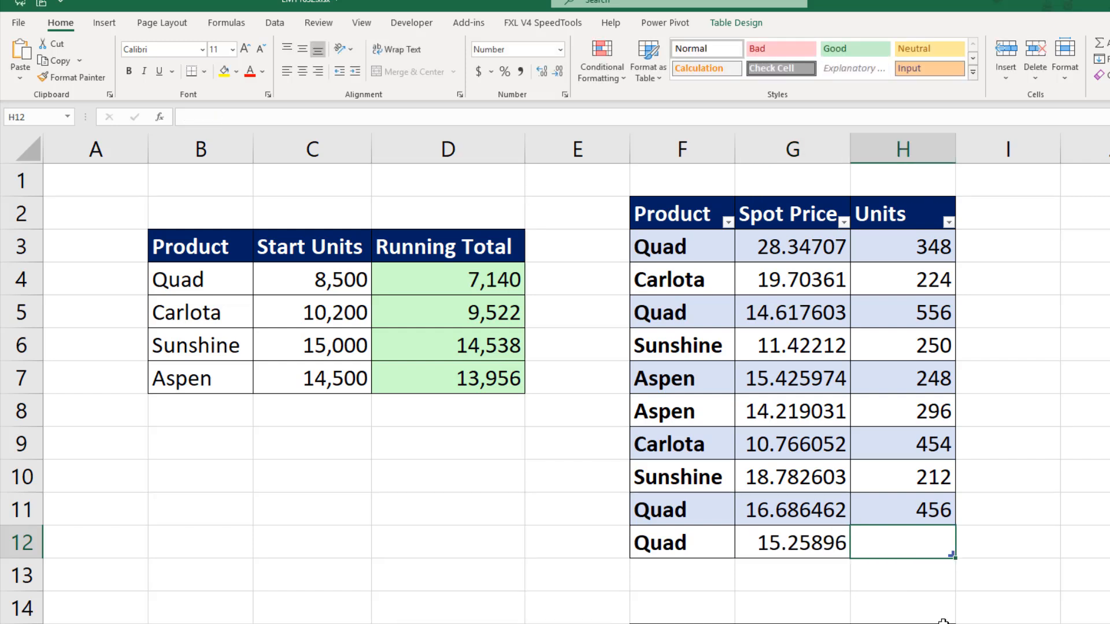
text(10)
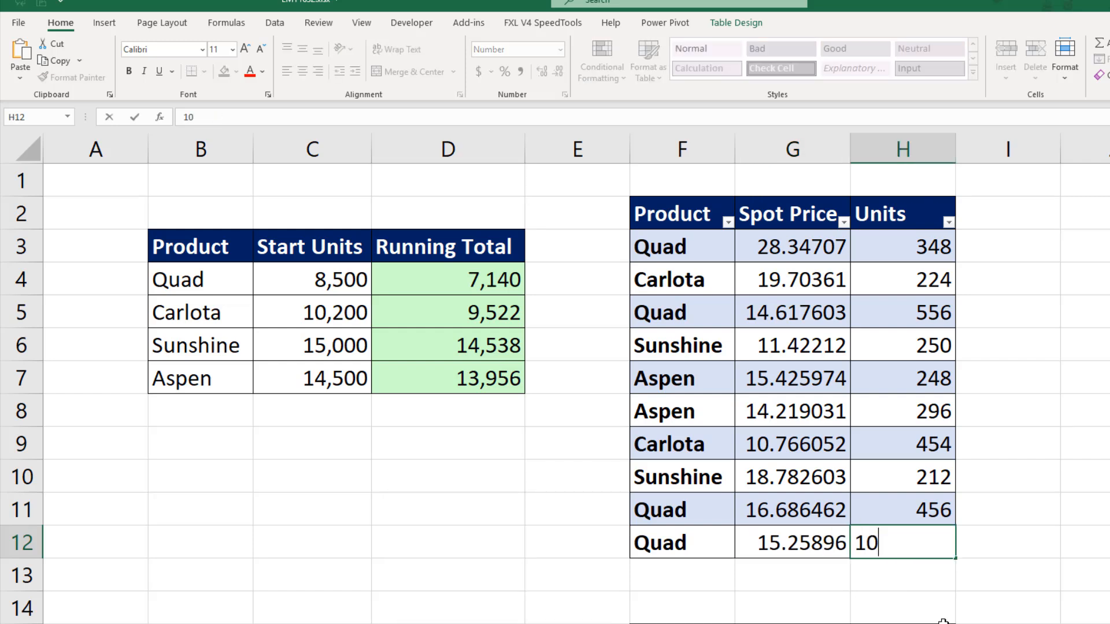
text(0)
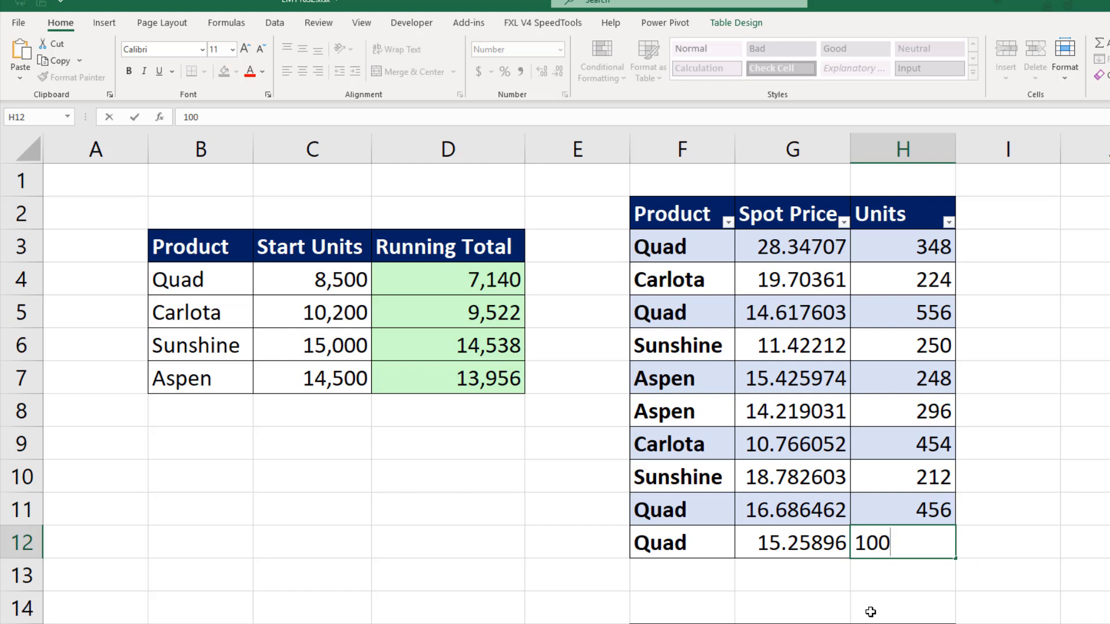
mouse_move(876, 558)
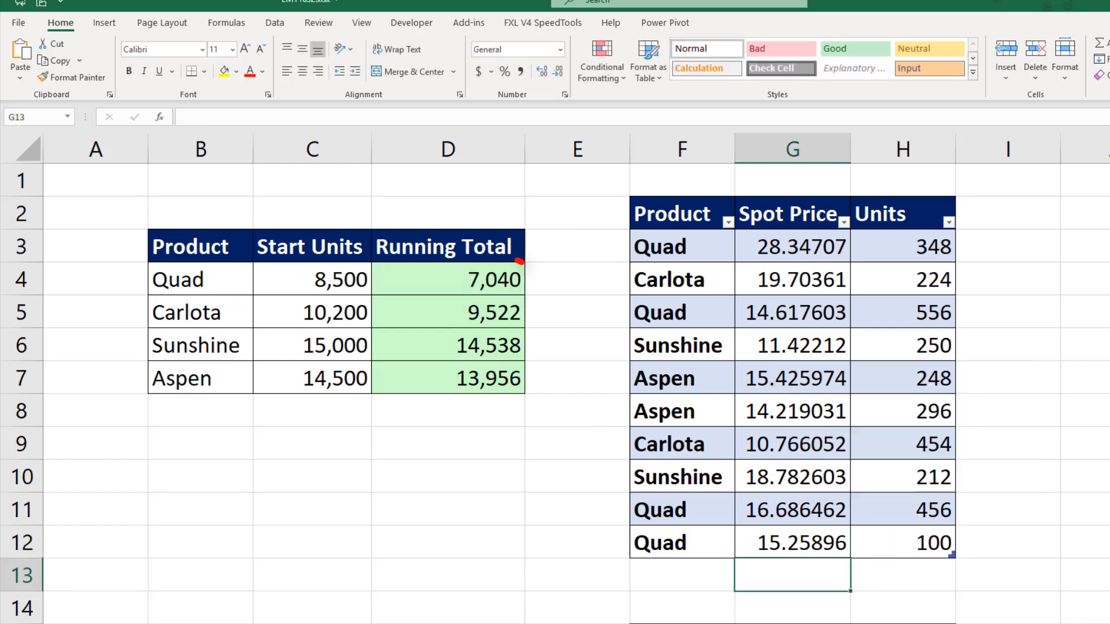
mouse_move(536, 255)
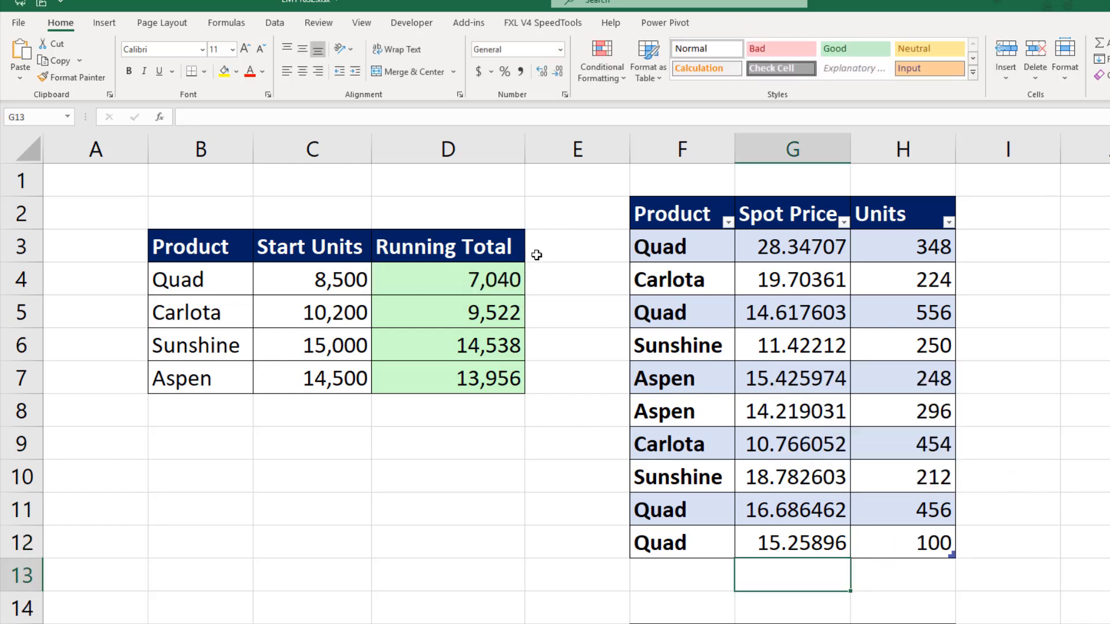
mouse_move(532, 414)
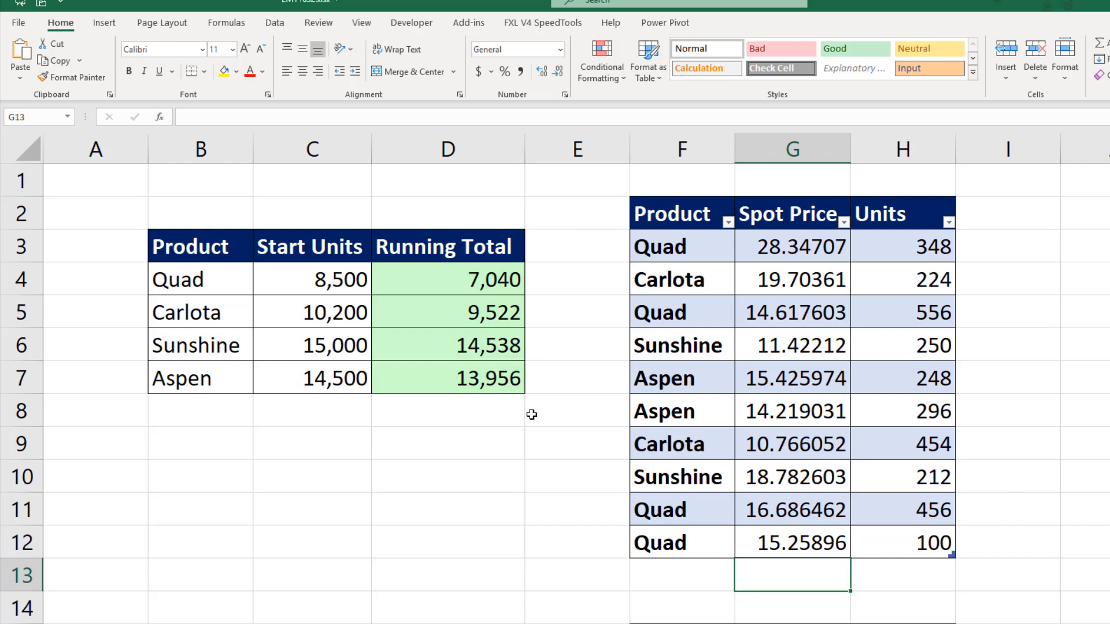